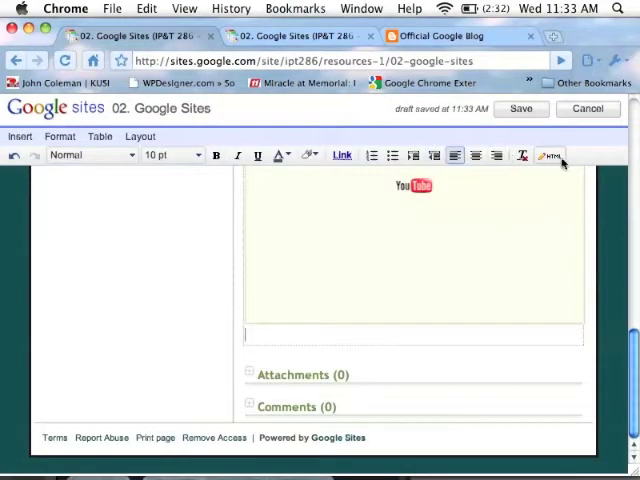
- Open the Edit HTML source view showing the embedded YouTube video code
click(550, 155)
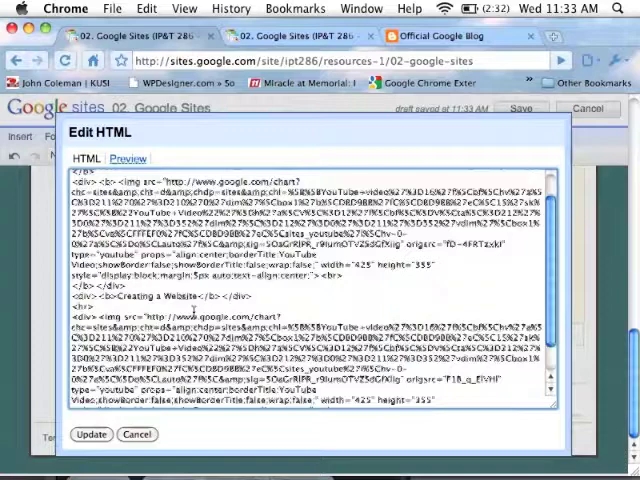
scroll(down, 3)
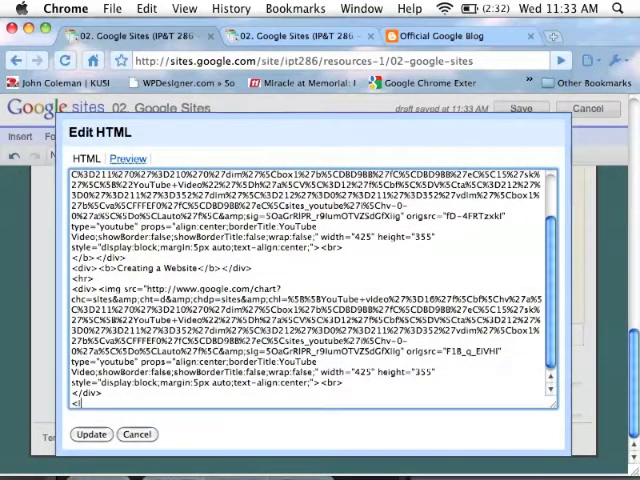
text(iframe src=)
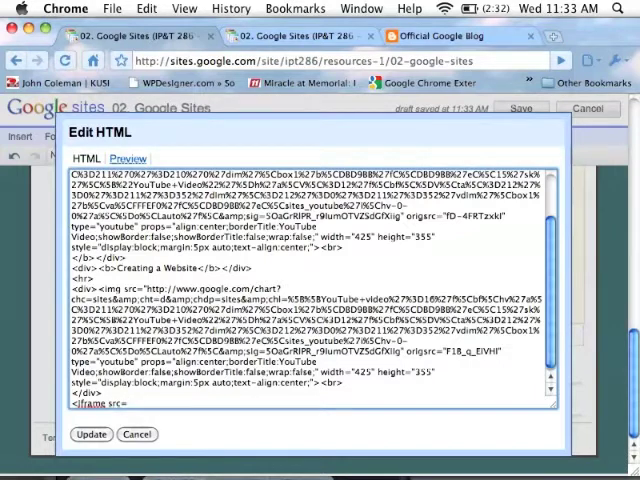
text(http://googleblog.blogspot.com/)
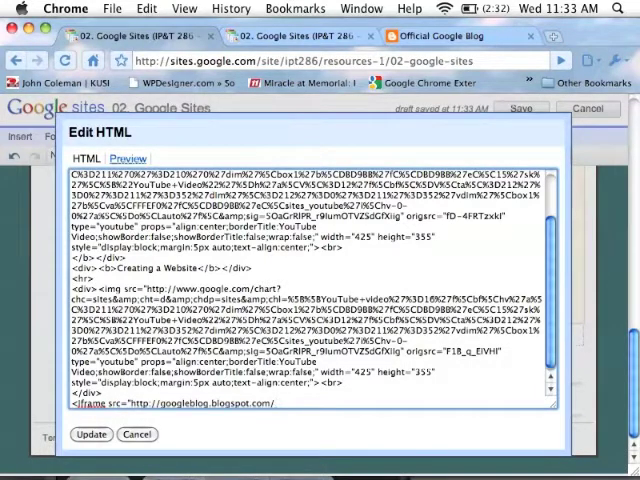
text(></i)
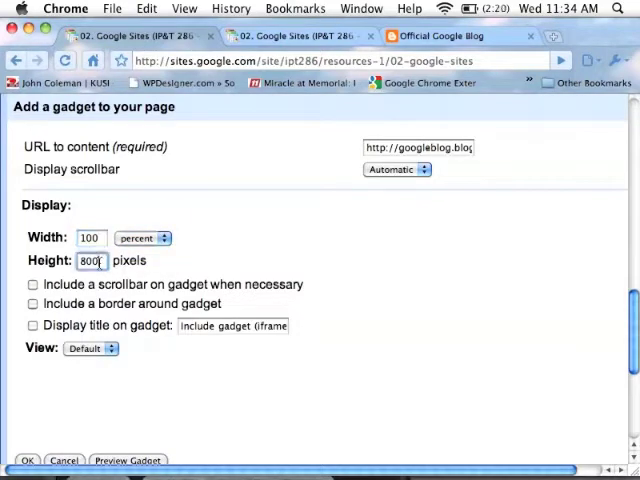
- Insert the blog gadget with a scrollbar when needed and a border
click(33, 284)
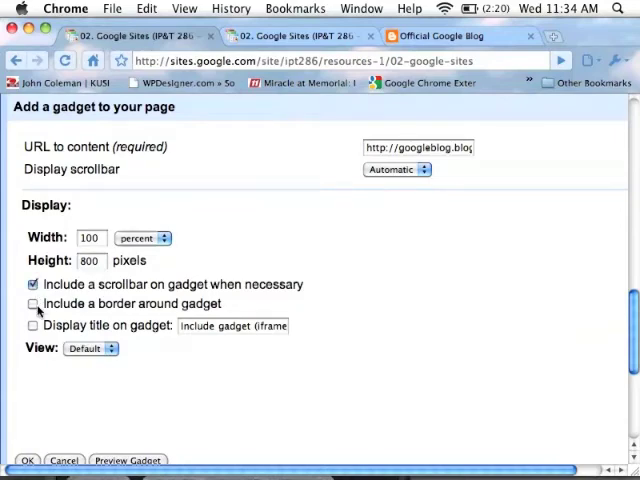
click(33, 304)
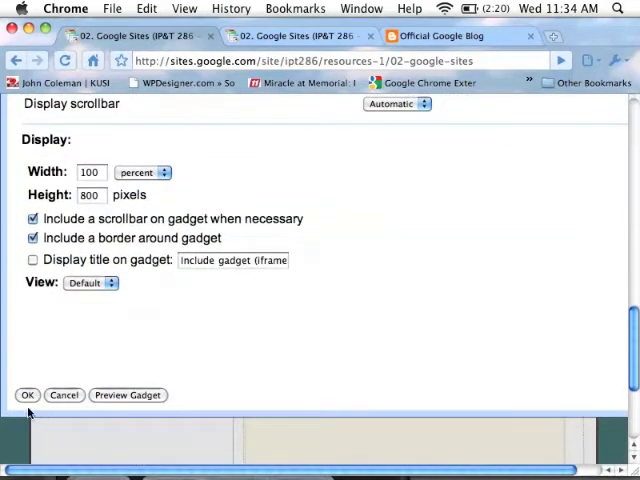
click(27, 395)
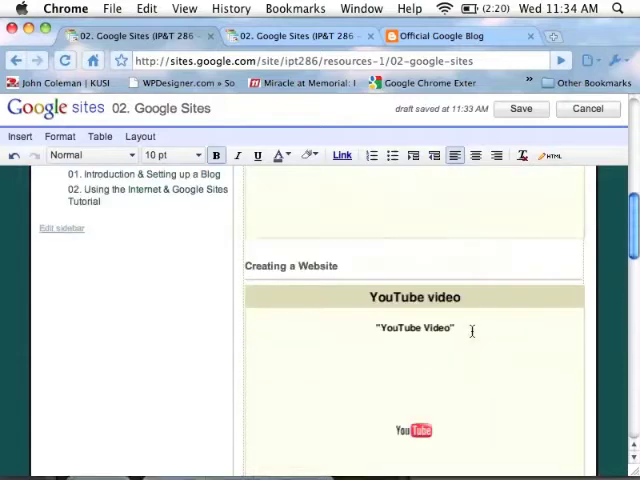
- Scroll the saved page to check the embedded Google blog below the YouTube video
scroll(up, 3)
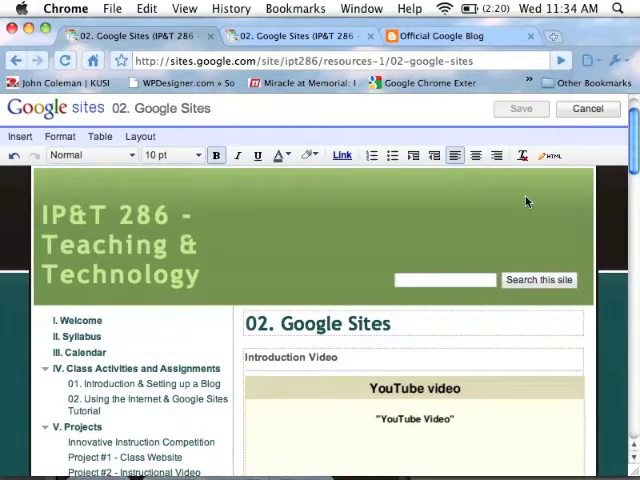
scroll(down, 3)
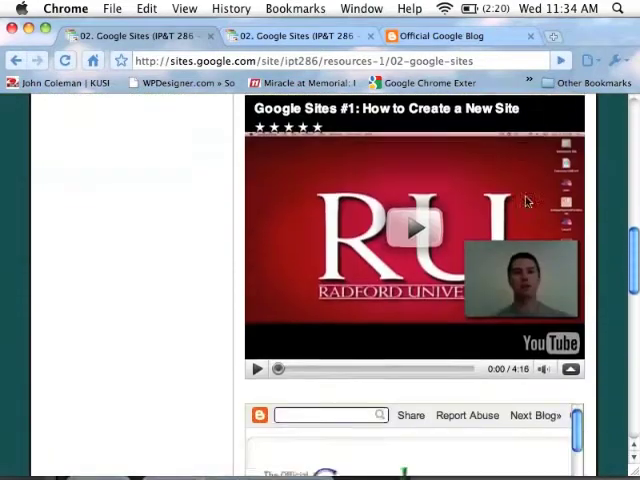
scroll(down, 3)
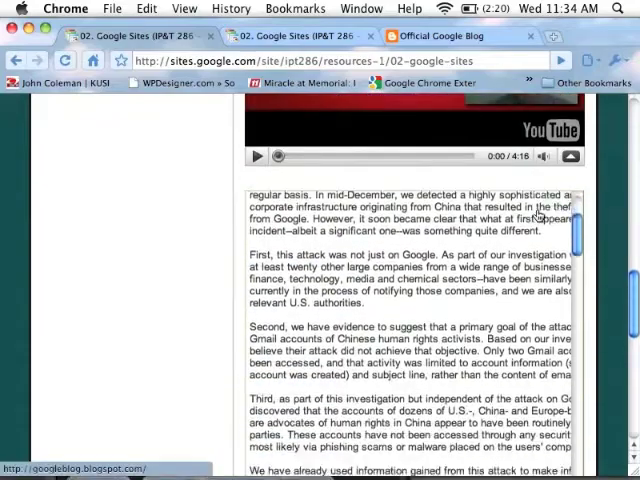
scroll(down, 3)
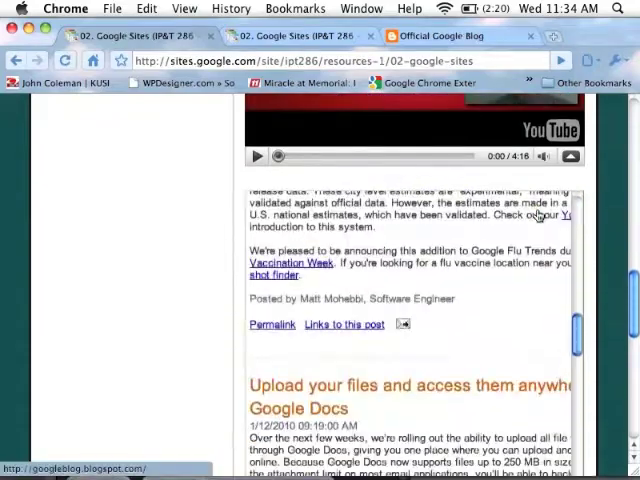